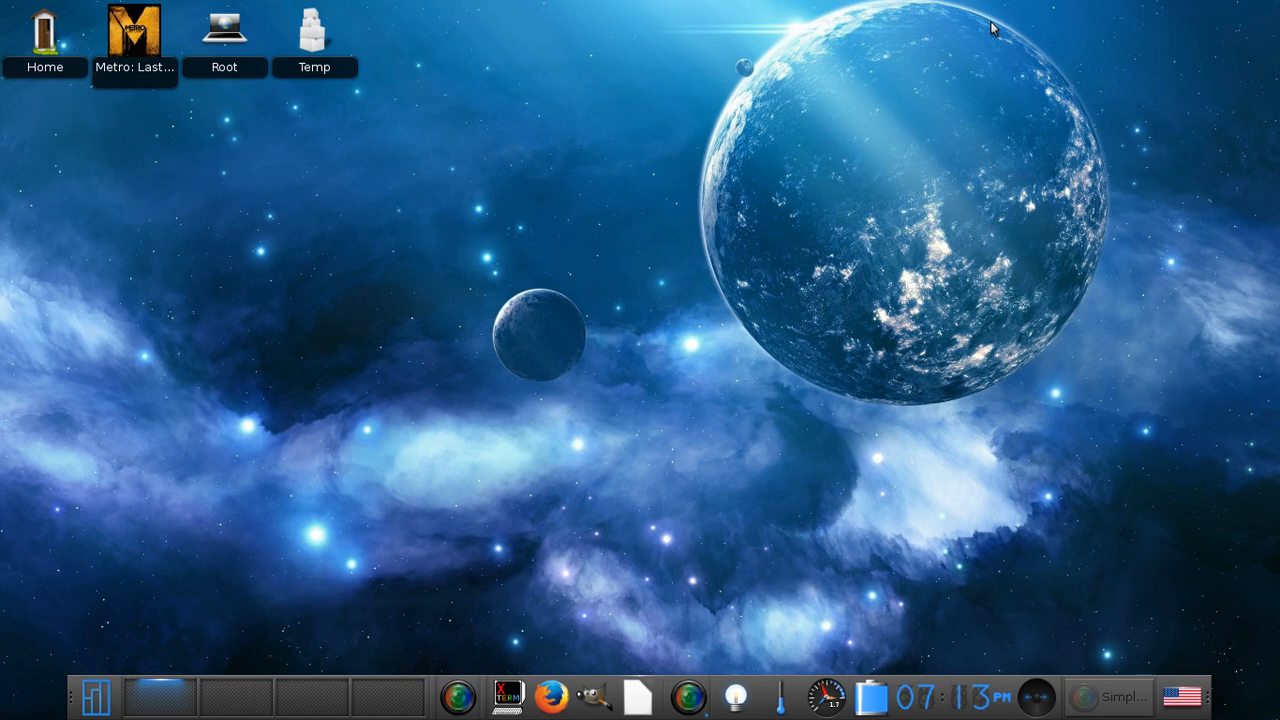
mouse_move(290, 66)
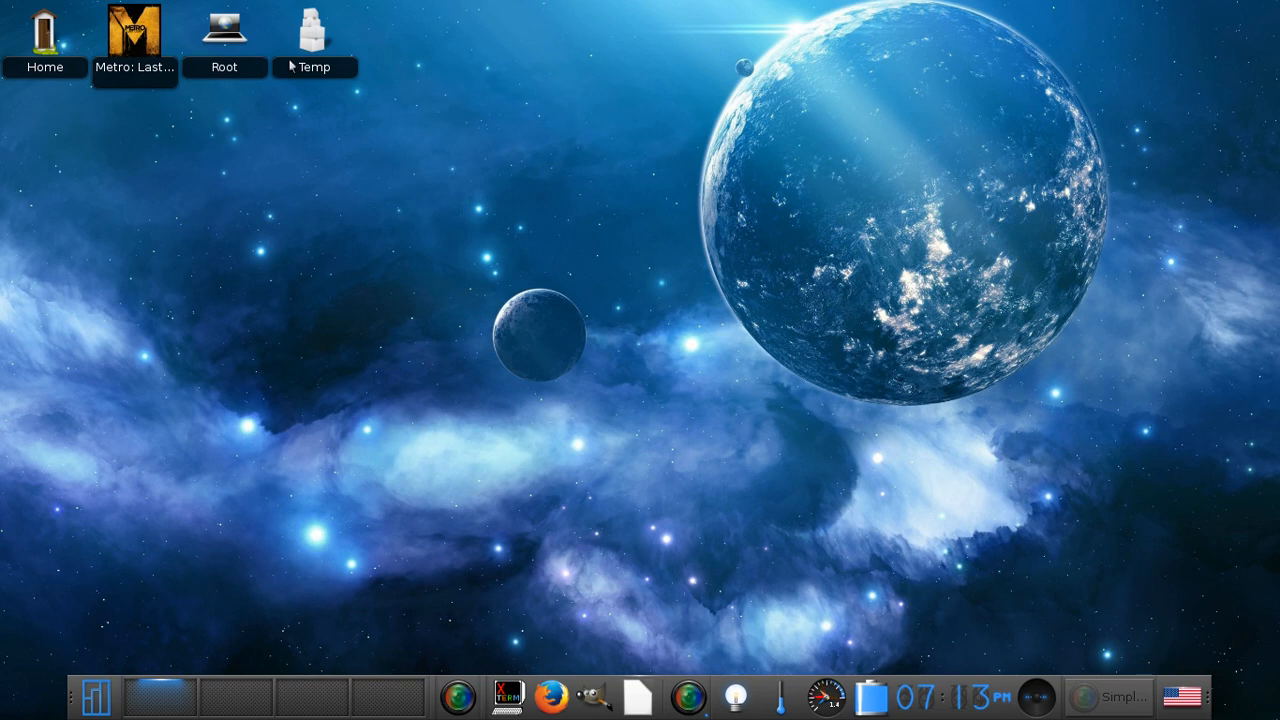
mouse_move(314, 466)
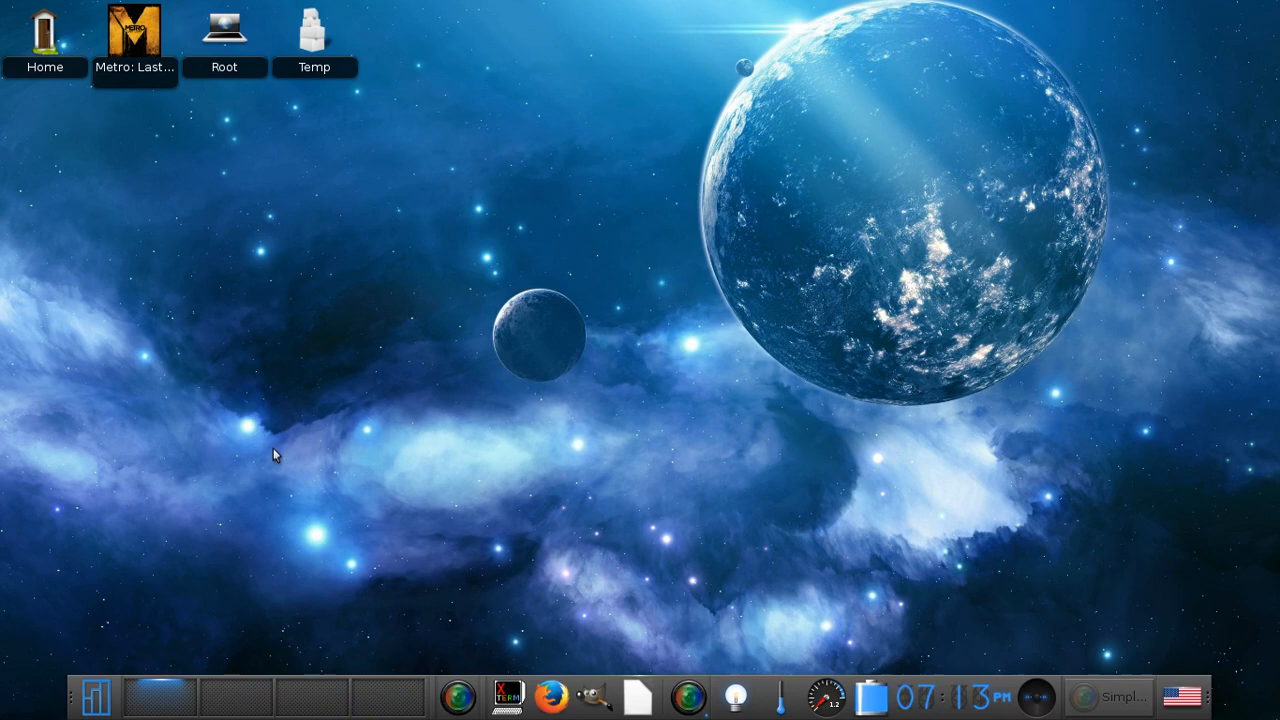
mouse_move(552, 698)
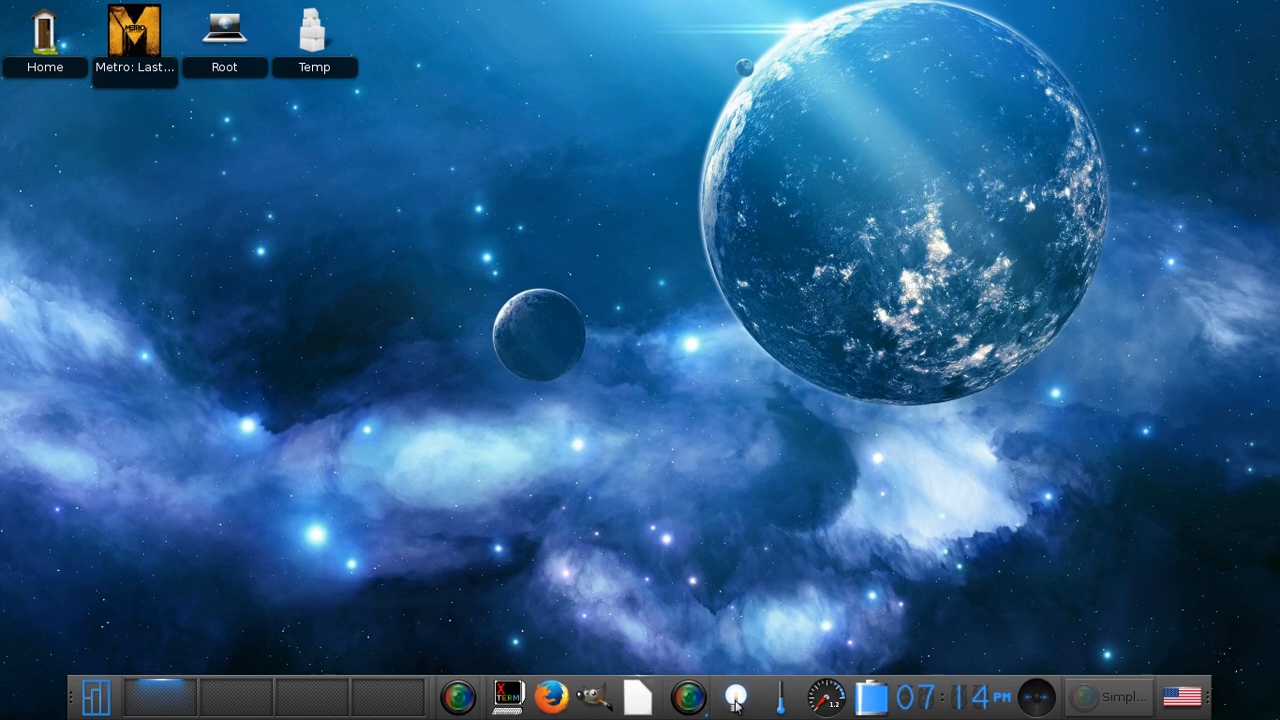
mouse_move(742, 698)
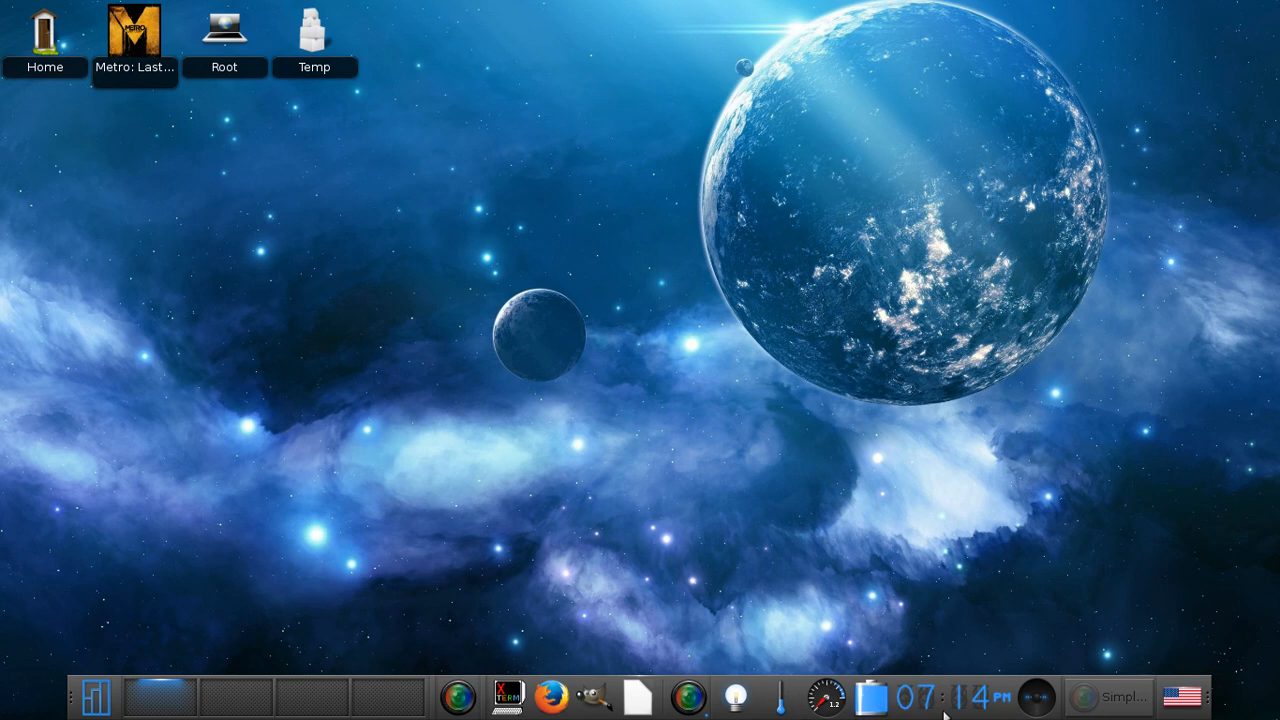
Show and dismiss the dock's volume mixer, then bring up the main menu's Settings submenu
left_click(1036, 698)
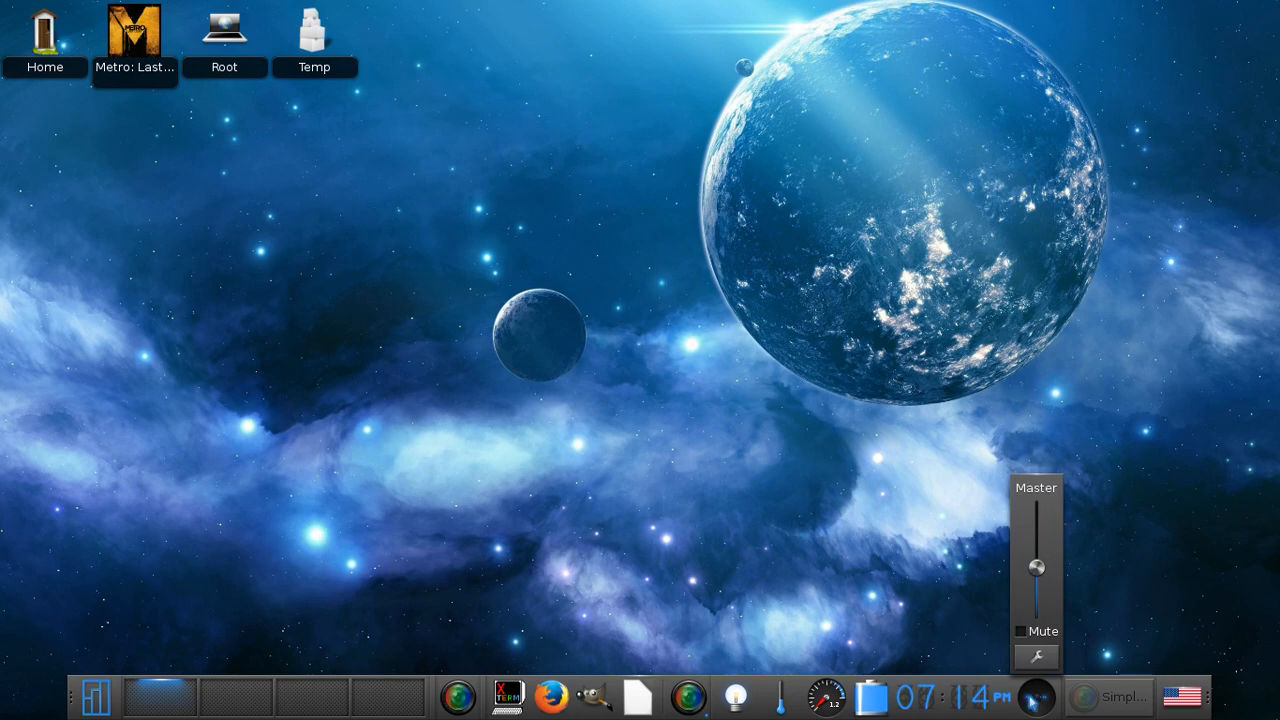
left_click(1036, 696)
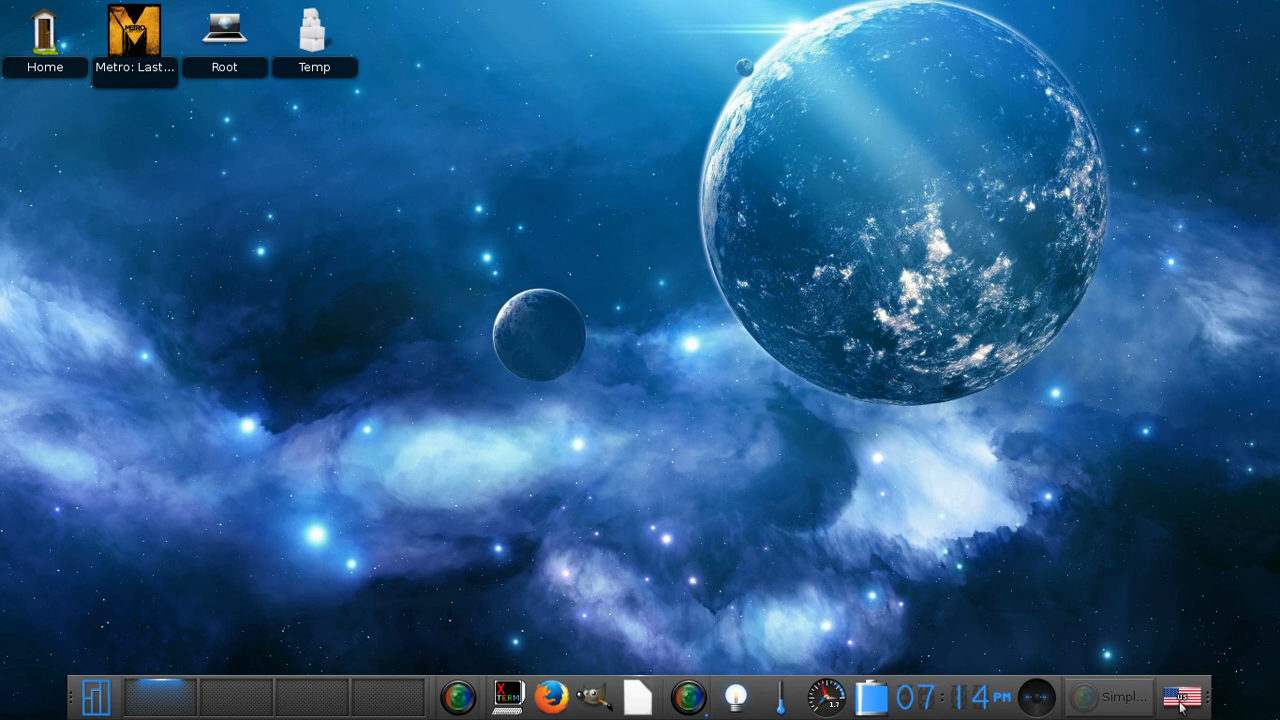
left_click(1184, 696)
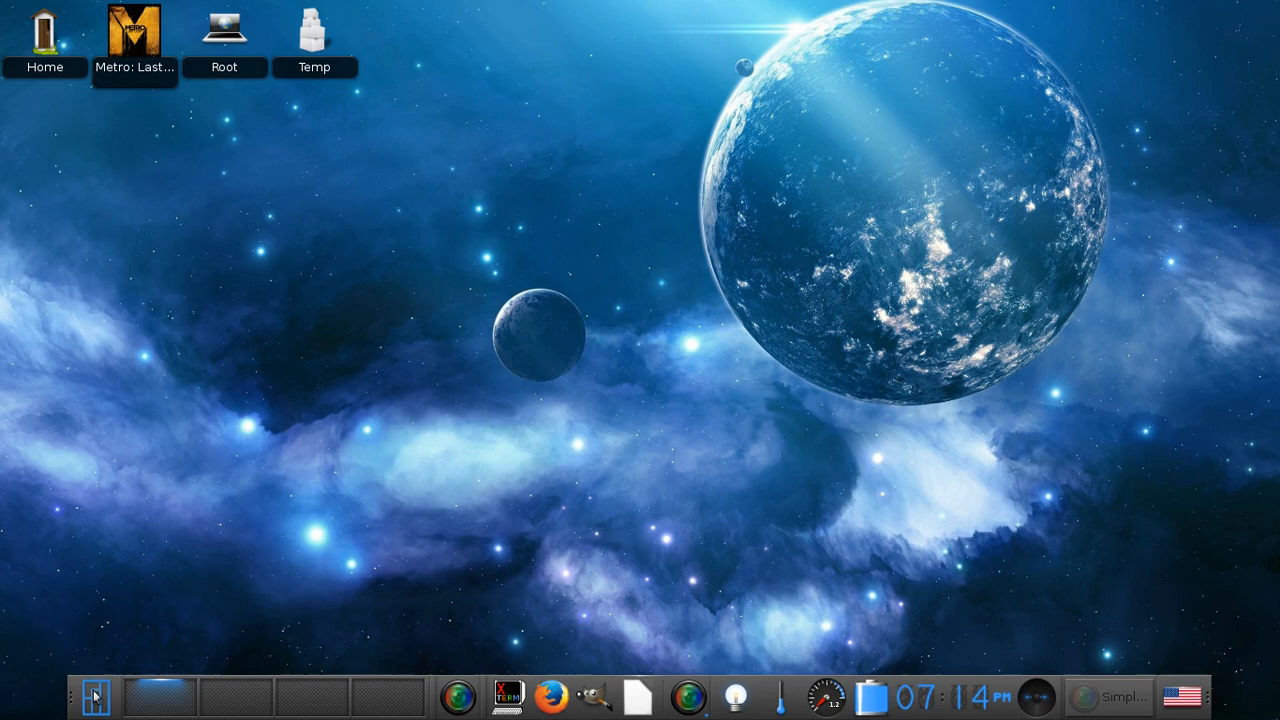
left_click(96, 696)
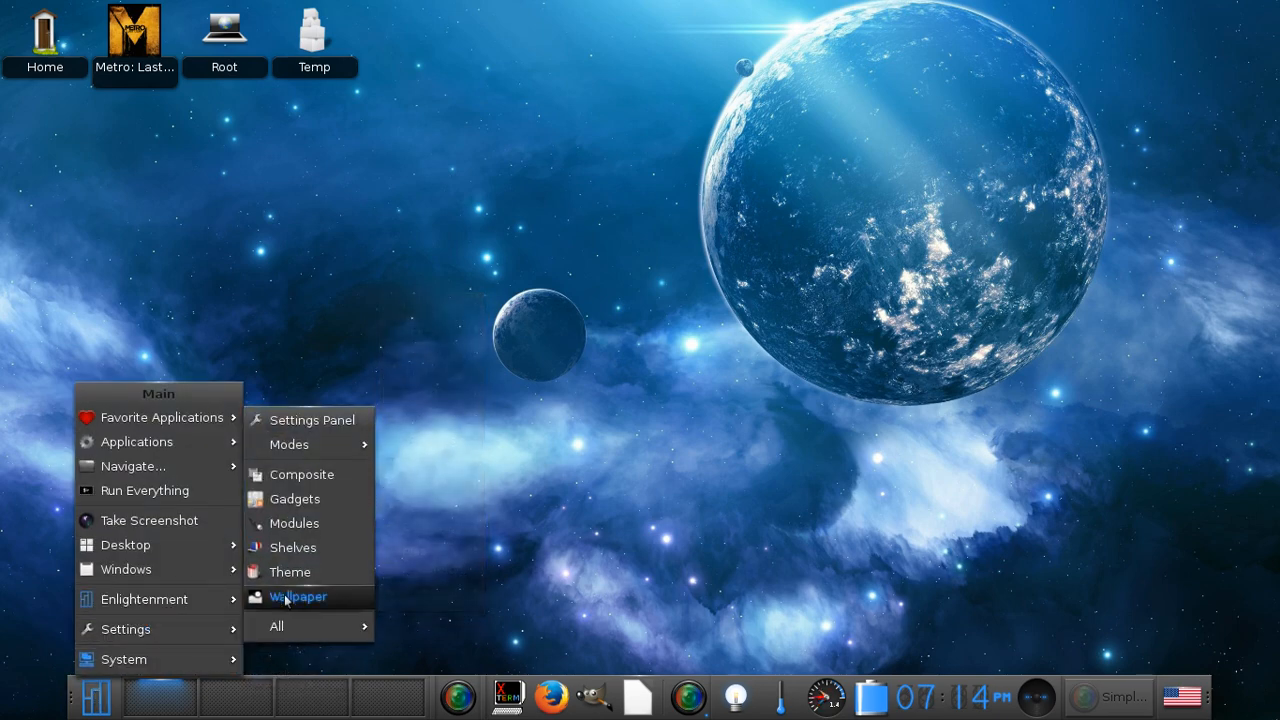
mouse_move(290, 572)
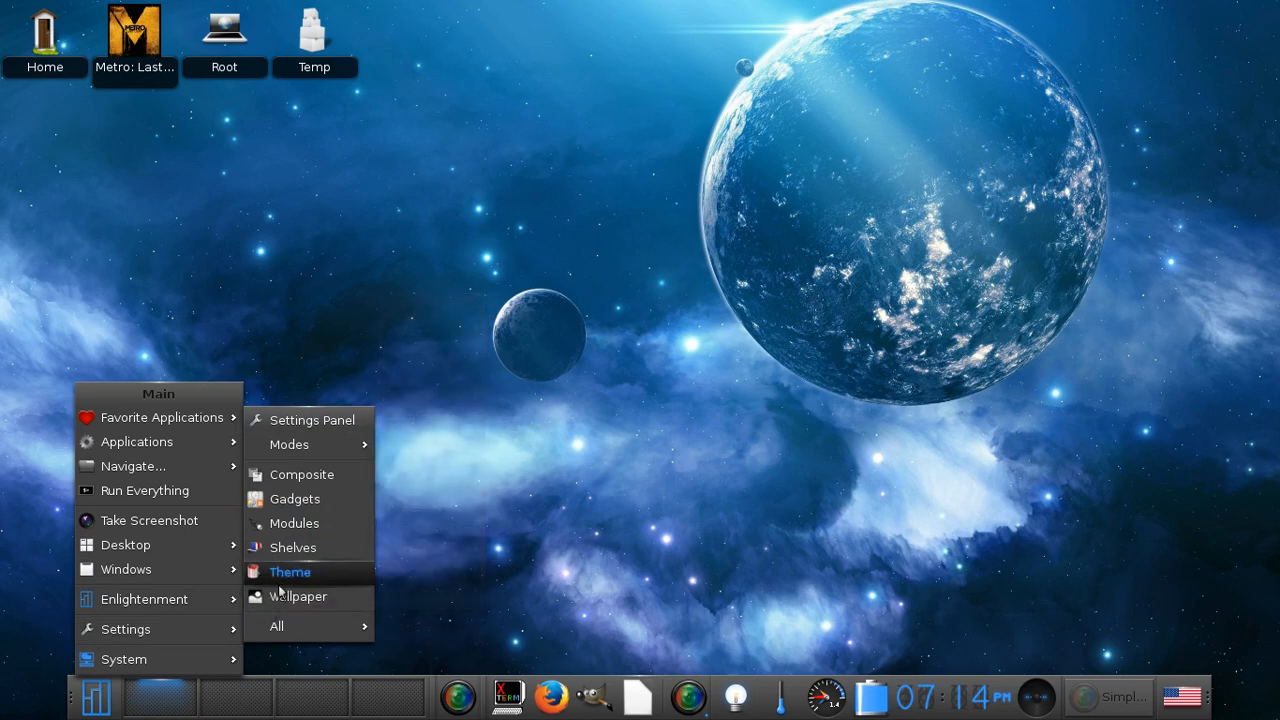
Preview the Manjaro themes in turn: Black, Black-Nostrum-3, Dark, Gray-Light, Gray and Withe
left_click(288, 572)
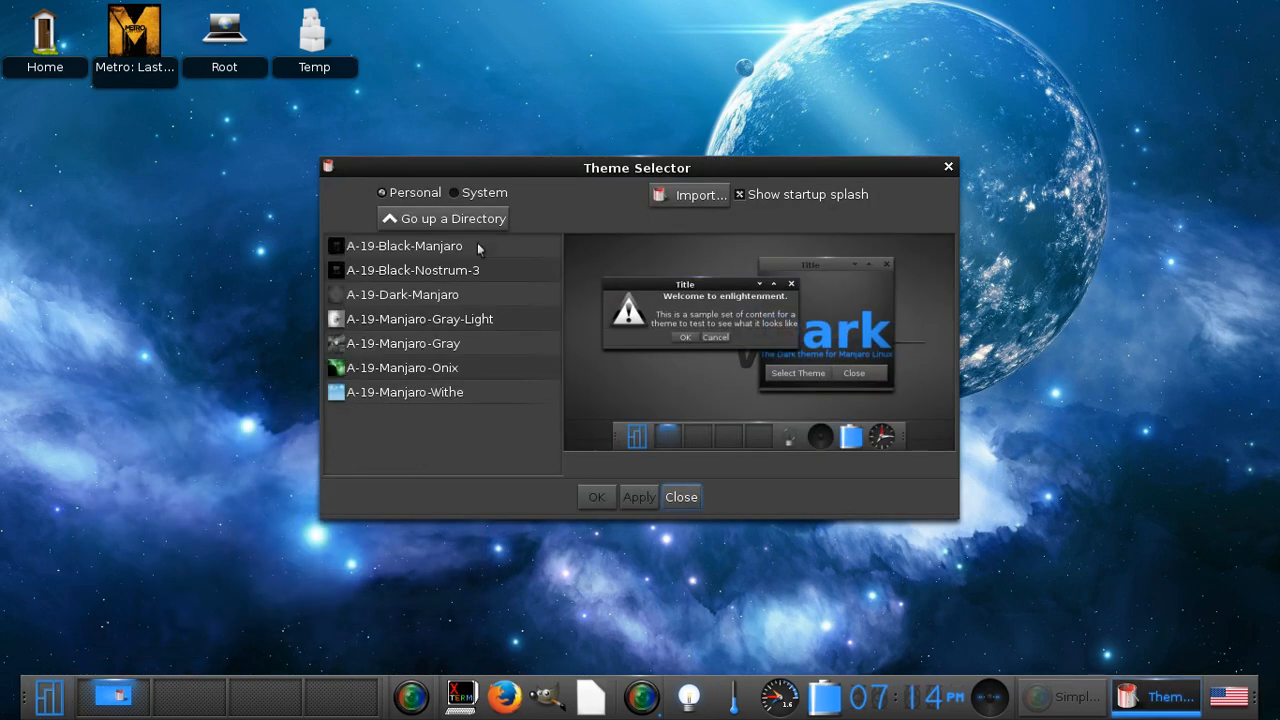
left_click(404, 244)
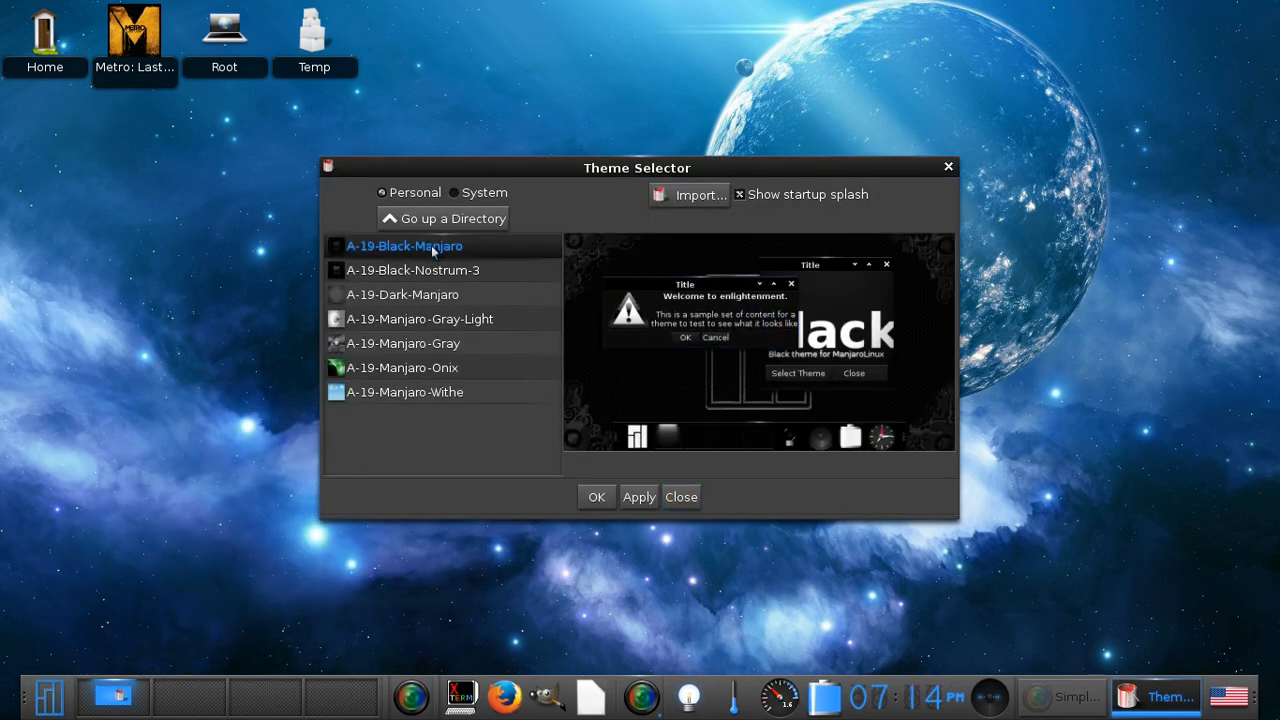
left_click(412, 270)
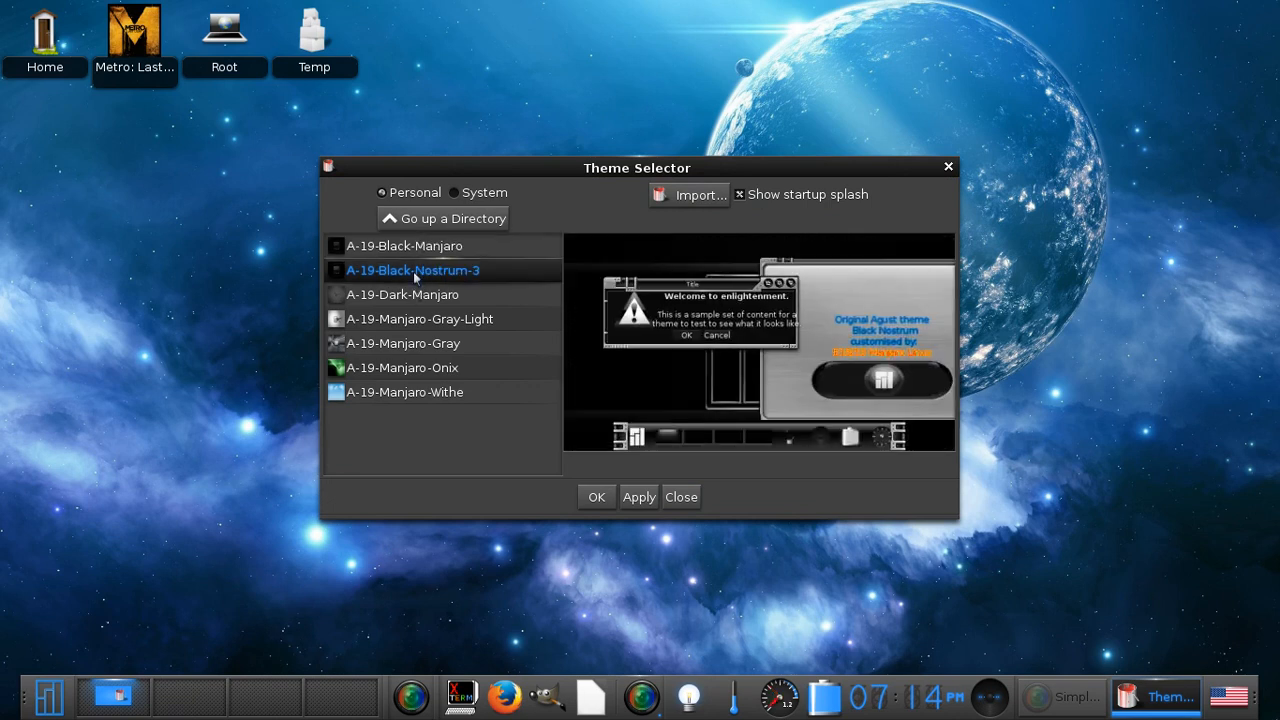
mouse_move(420, 310)
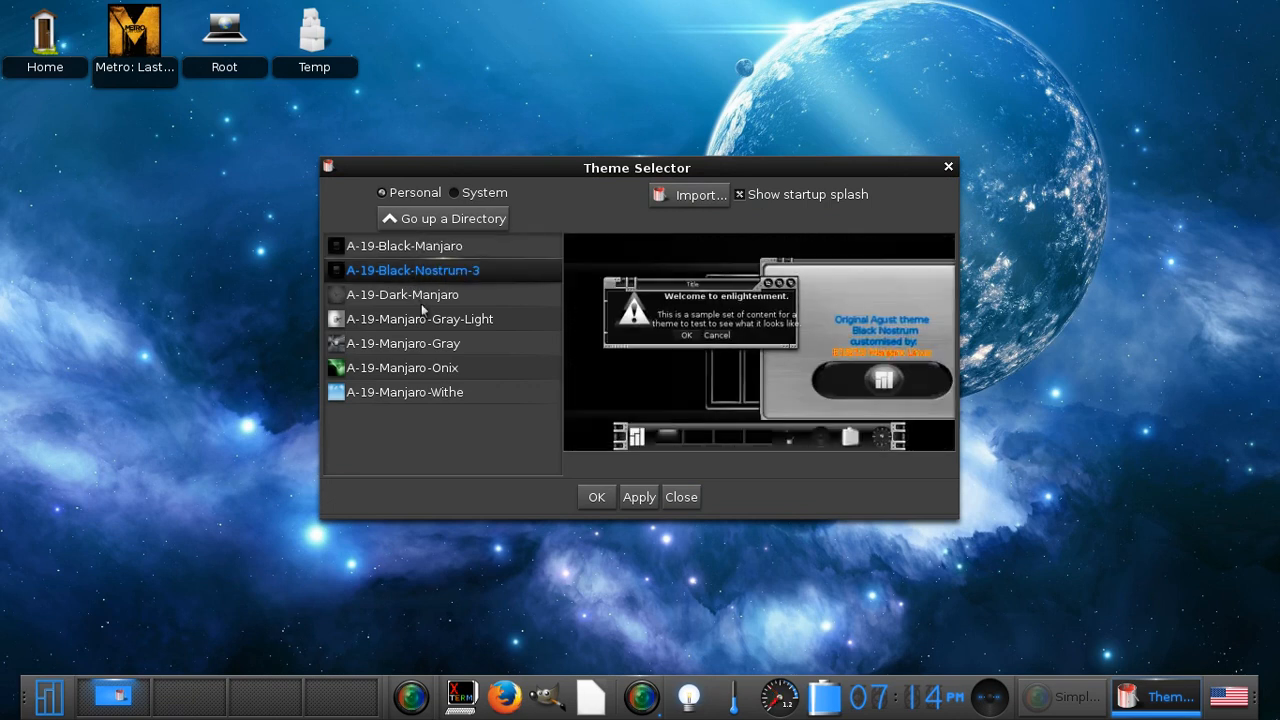
left_click(402, 294)
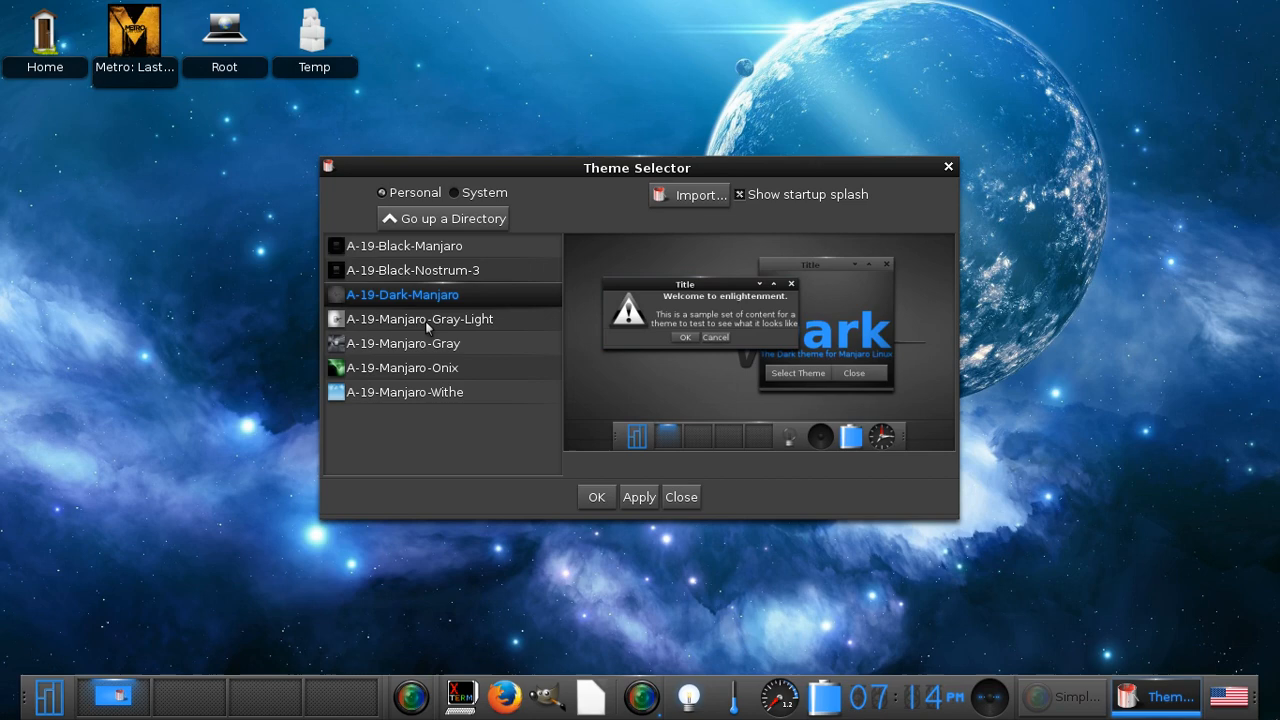
left_click(420, 318)
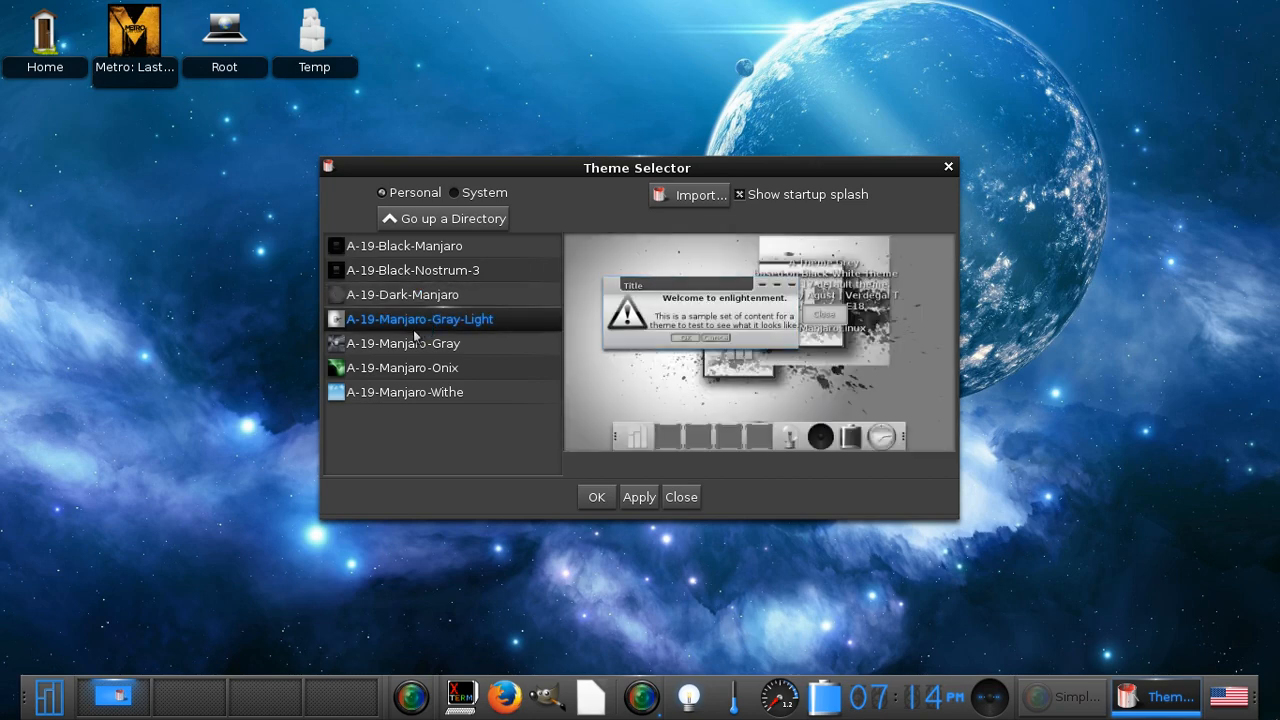
left_click(402, 344)
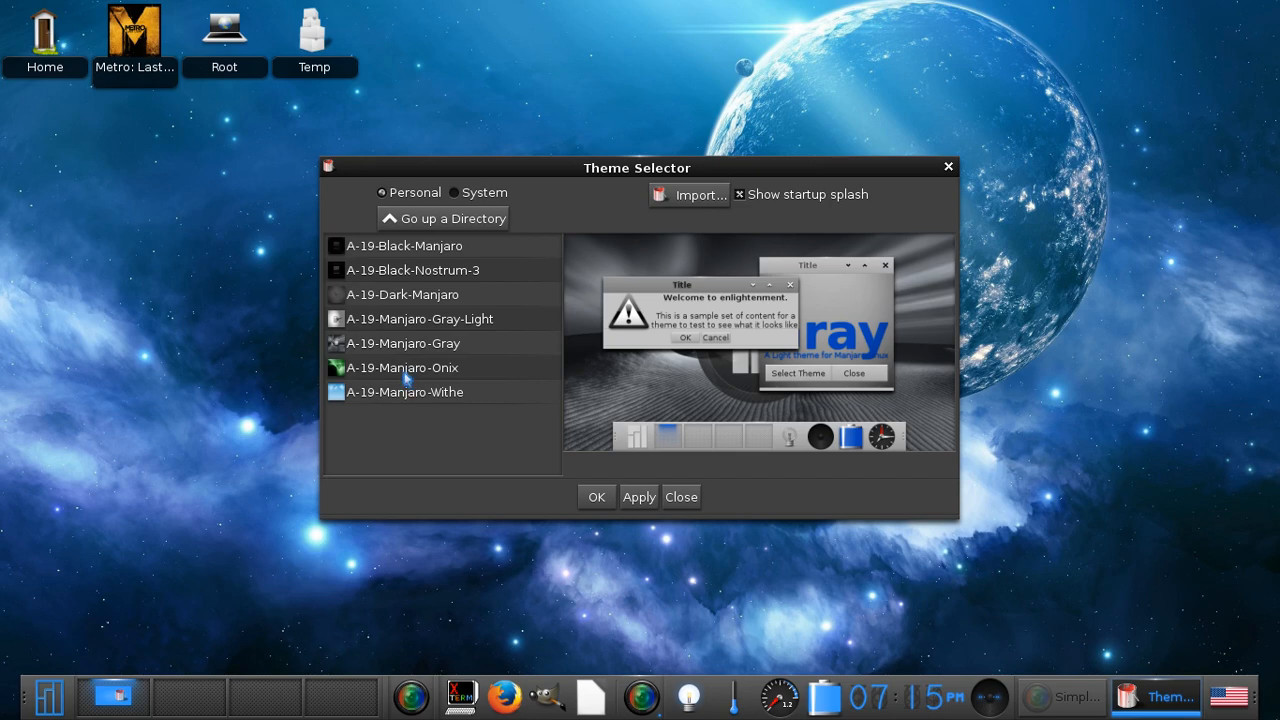
left_click(404, 390)
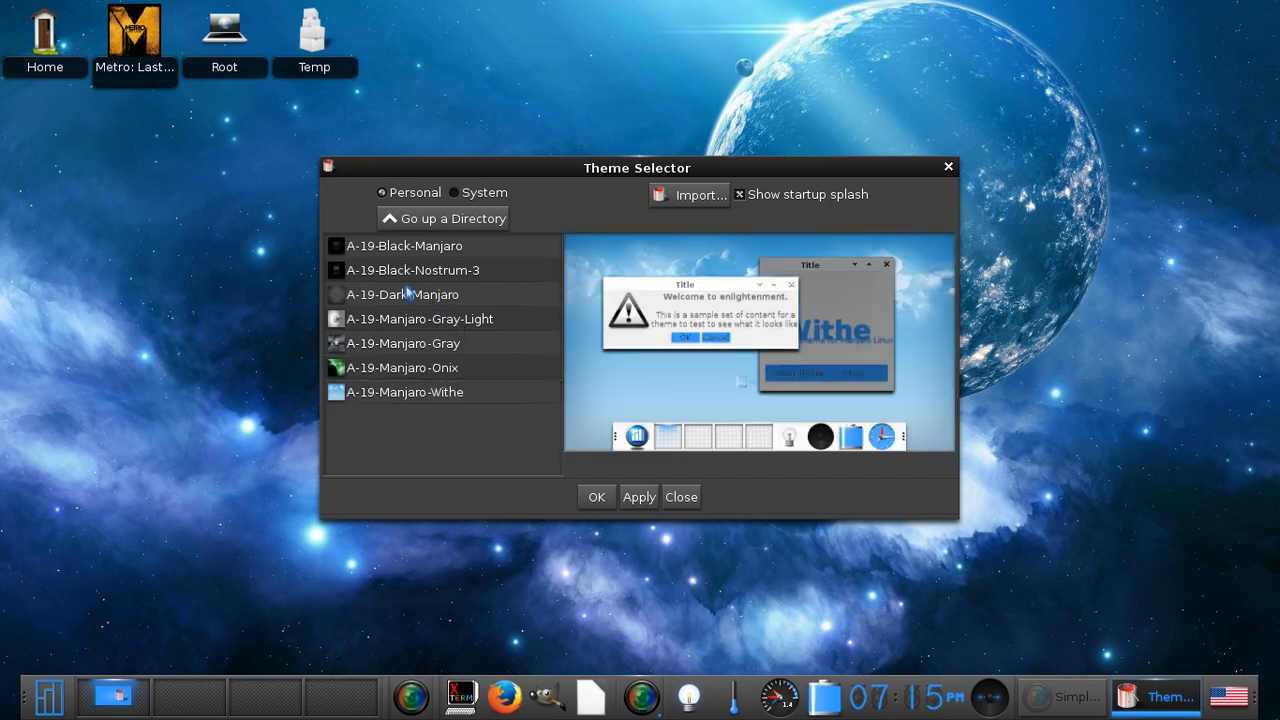
Settle on the A-19-Dark-Manjaro theme and close the Theme Selector window
left_click(404, 294)
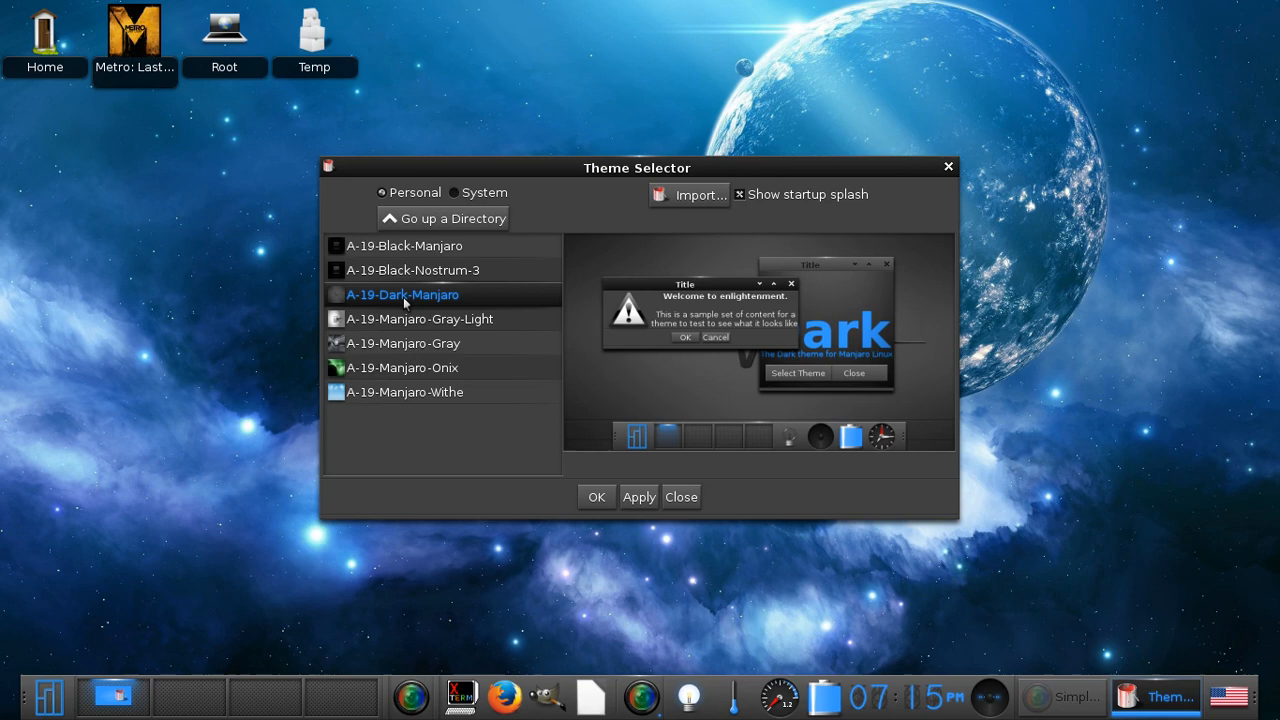
mouse_move(820, 250)
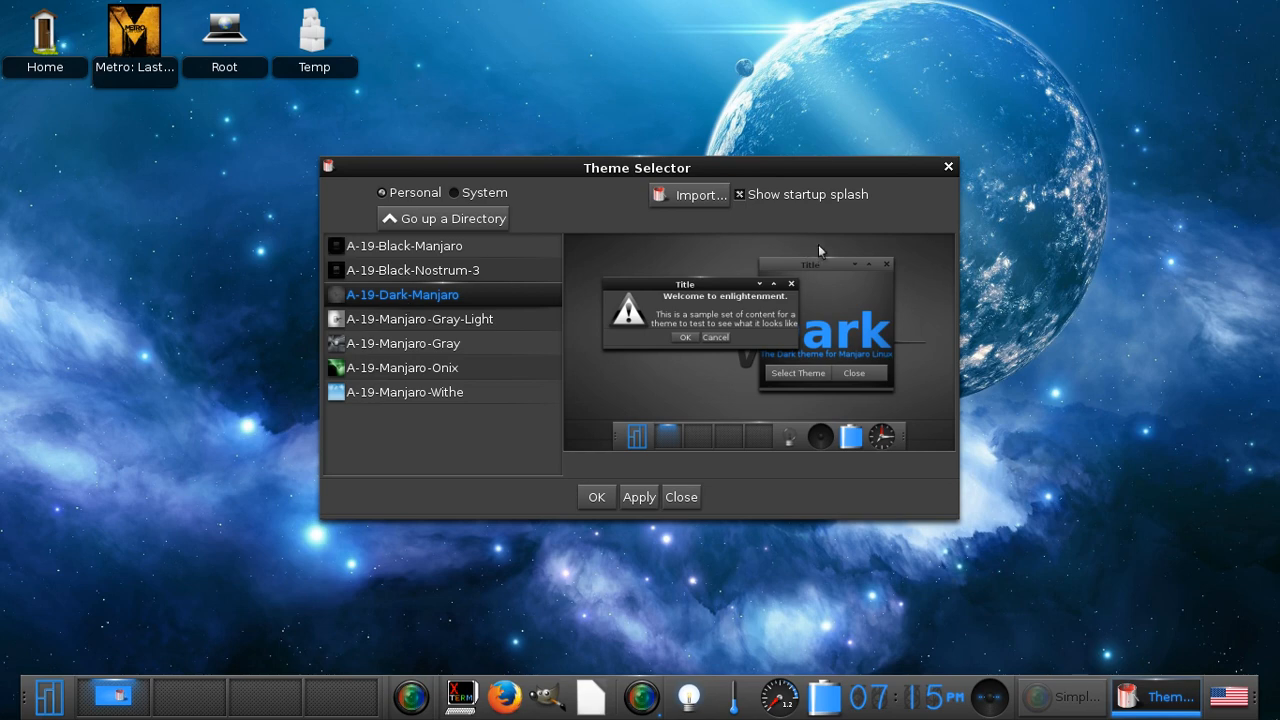
mouse_move(948, 168)
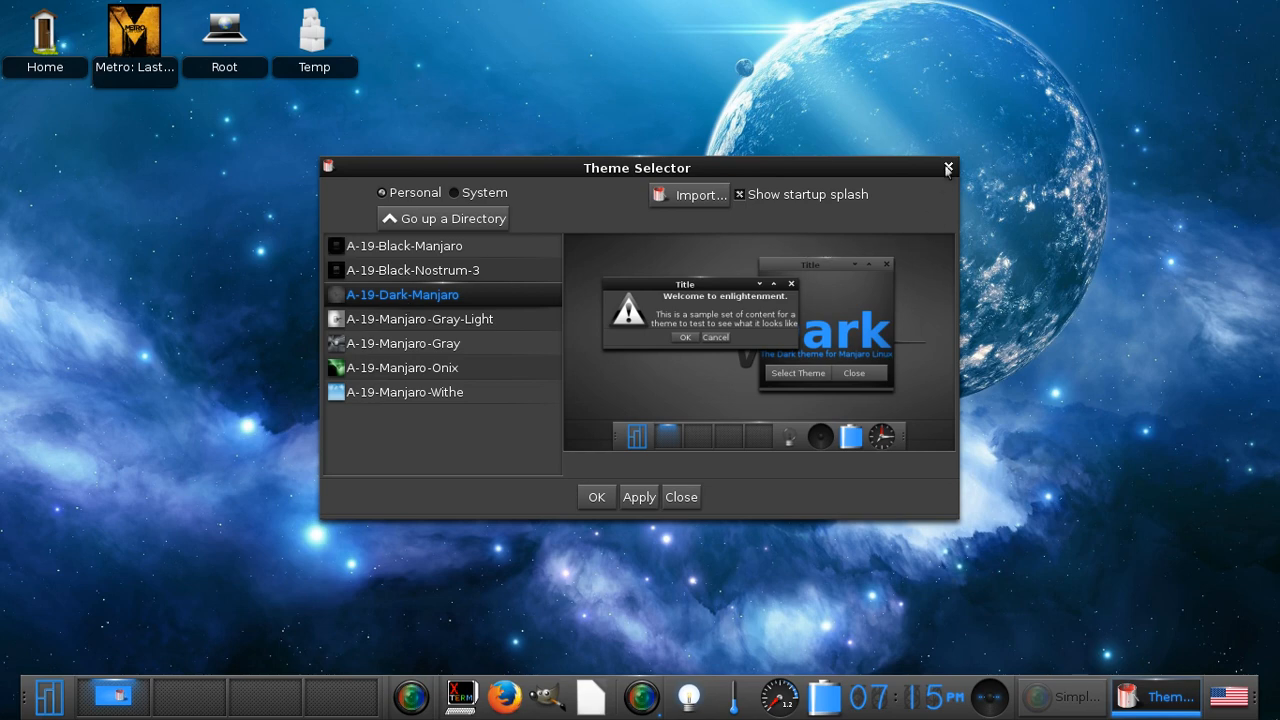
left_click(948, 168)
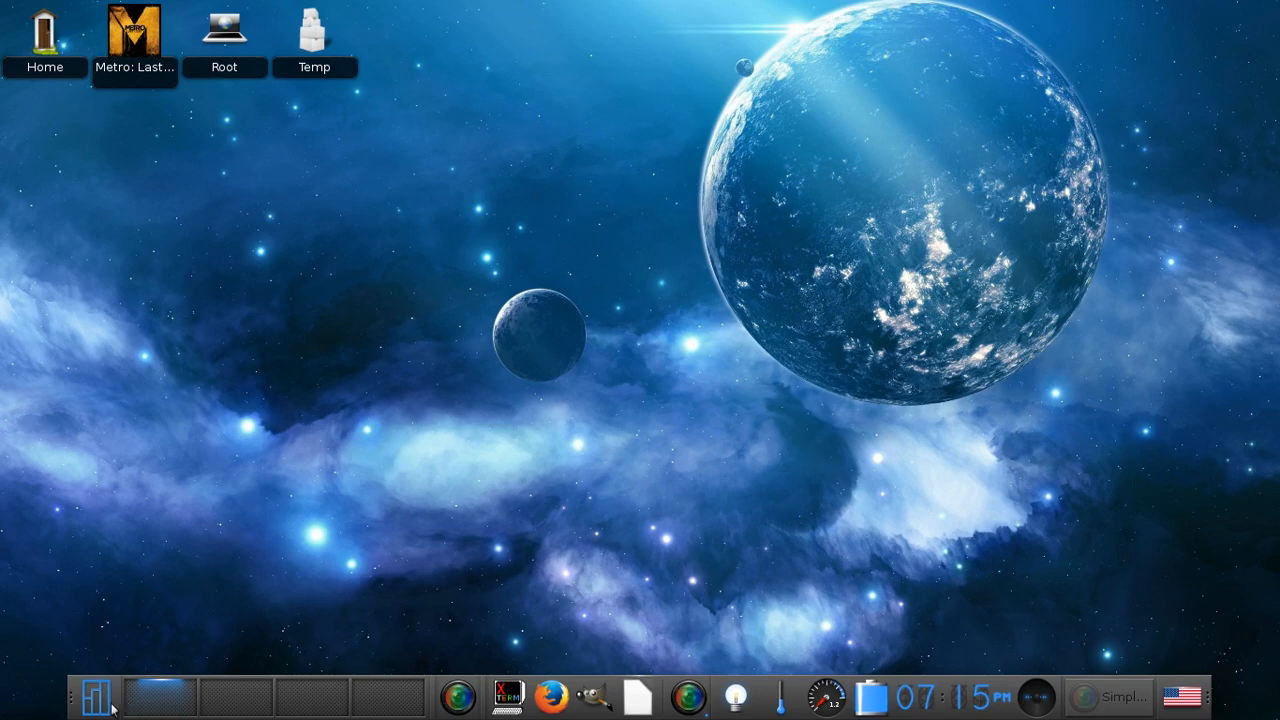
Bring up the main desktop menu from the dock's start button
left_click(96, 696)
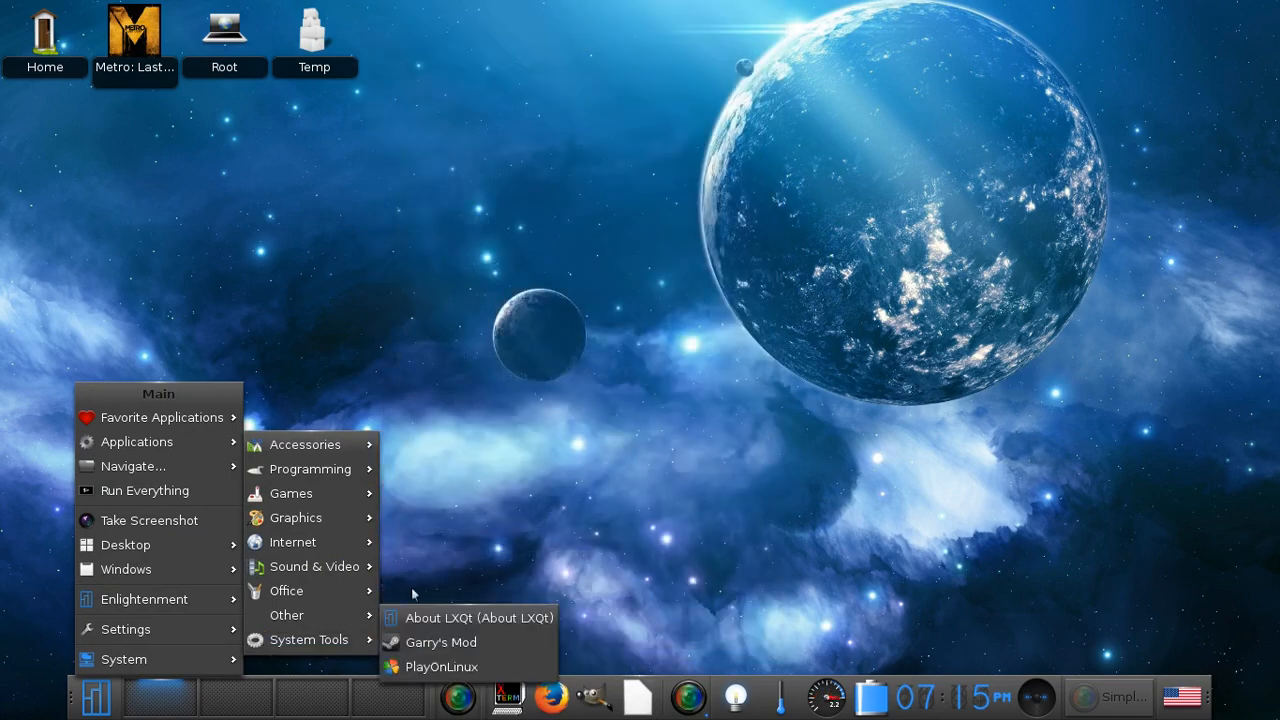
mouse_move(308, 640)
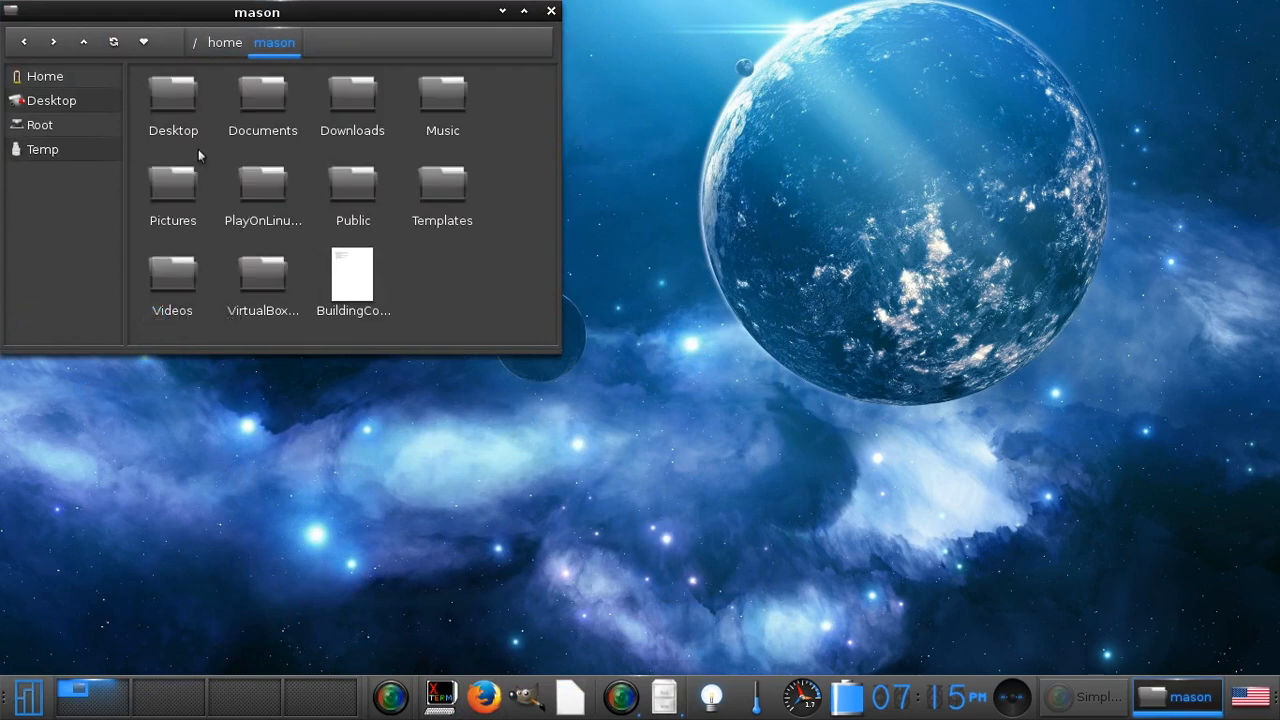
mouse_move(262, 96)
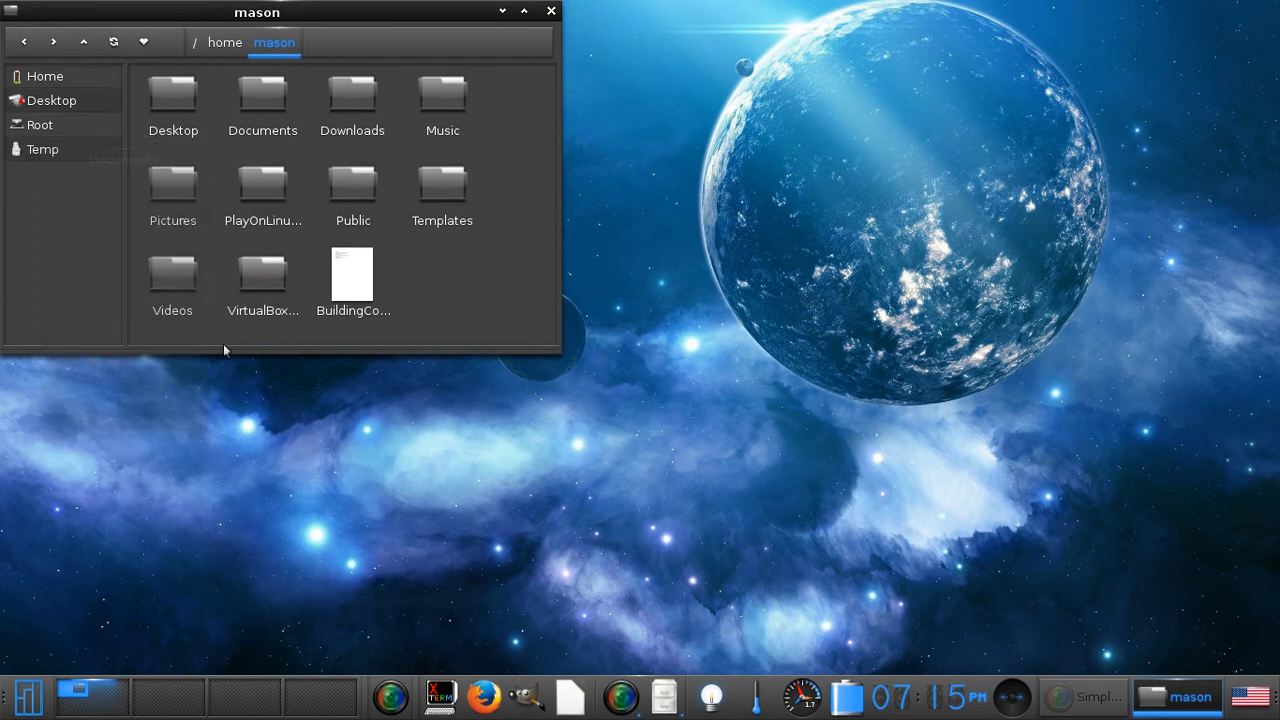
mouse_move(372, 116)
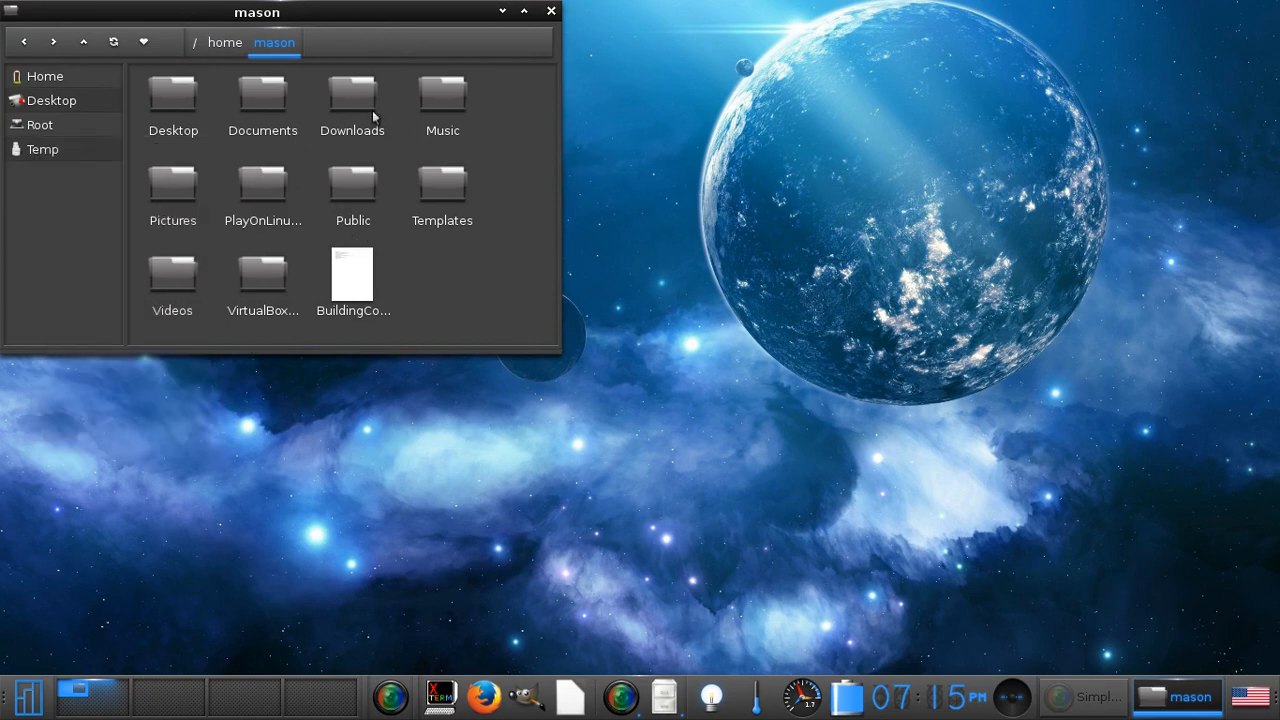
mouse_move(352, 96)
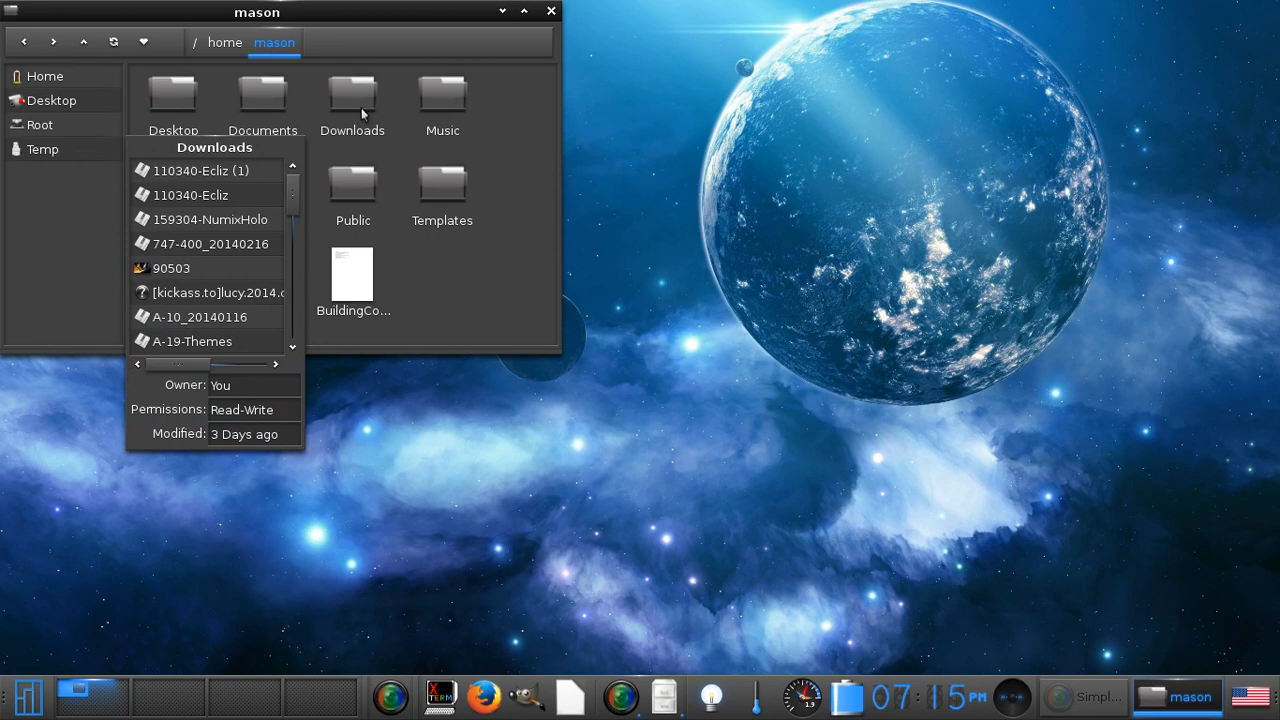
mouse_move(362, 122)
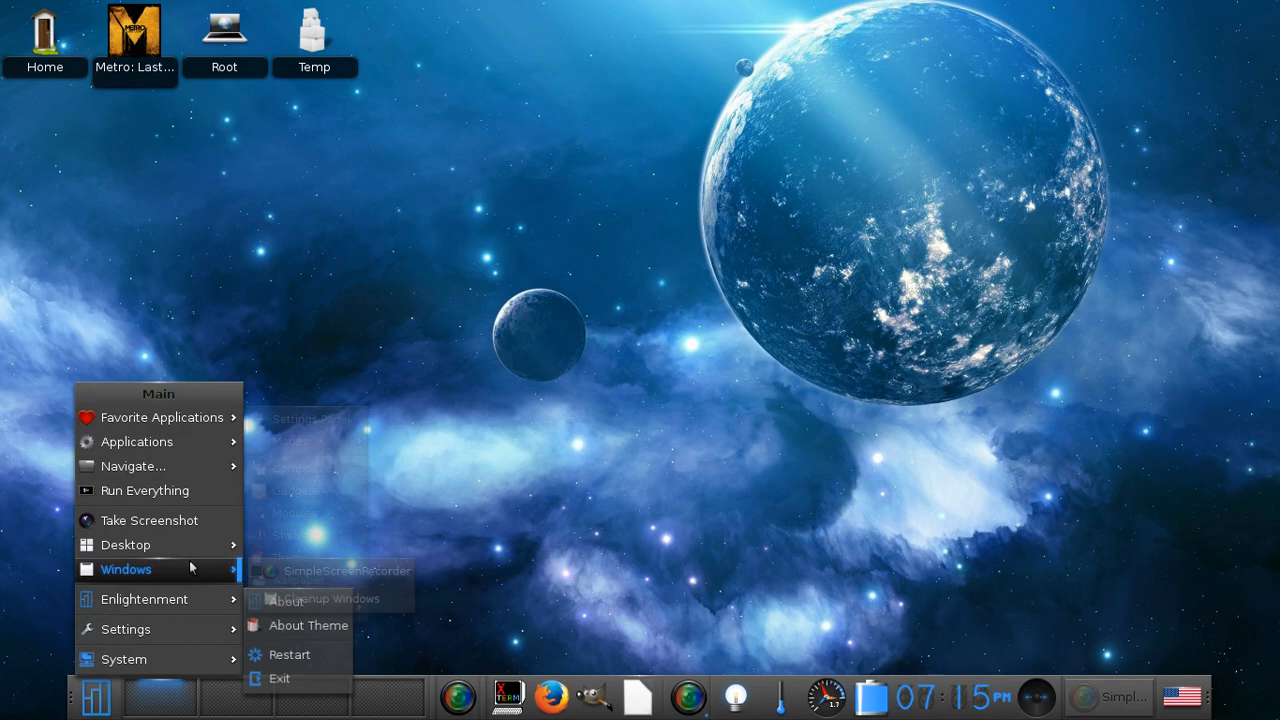
mouse_move(150, 520)
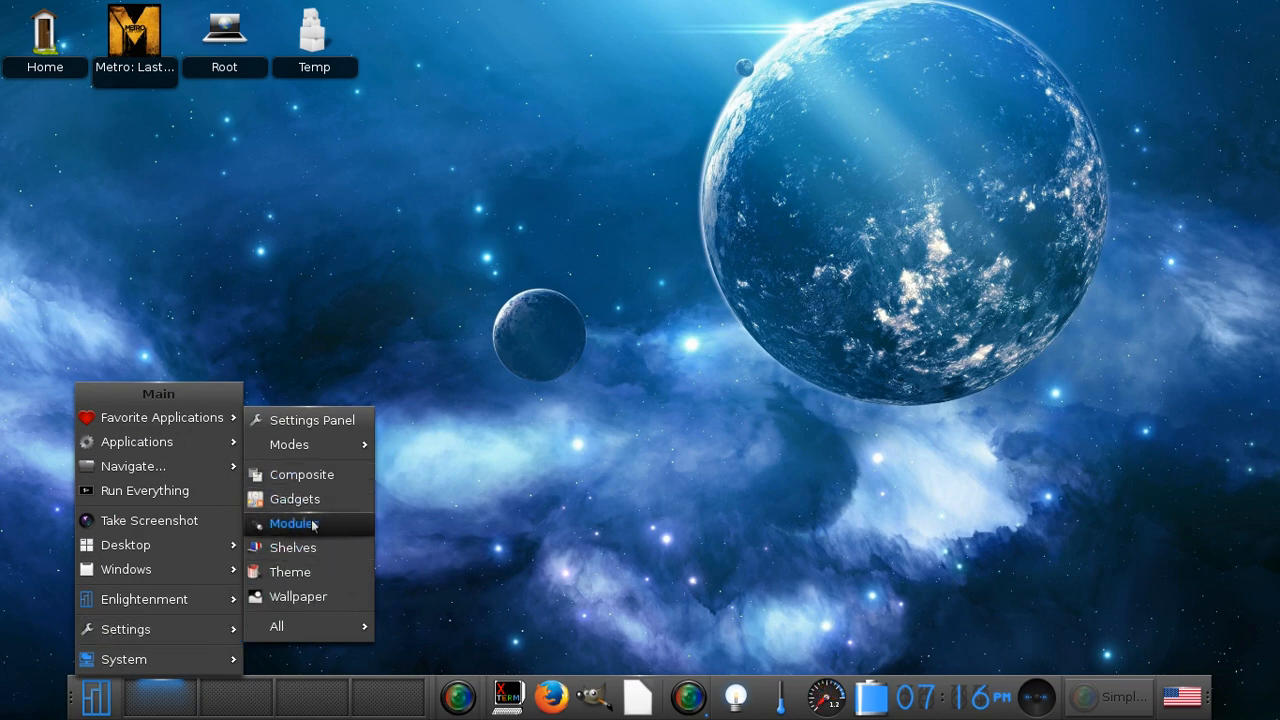
mouse_move(302, 474)
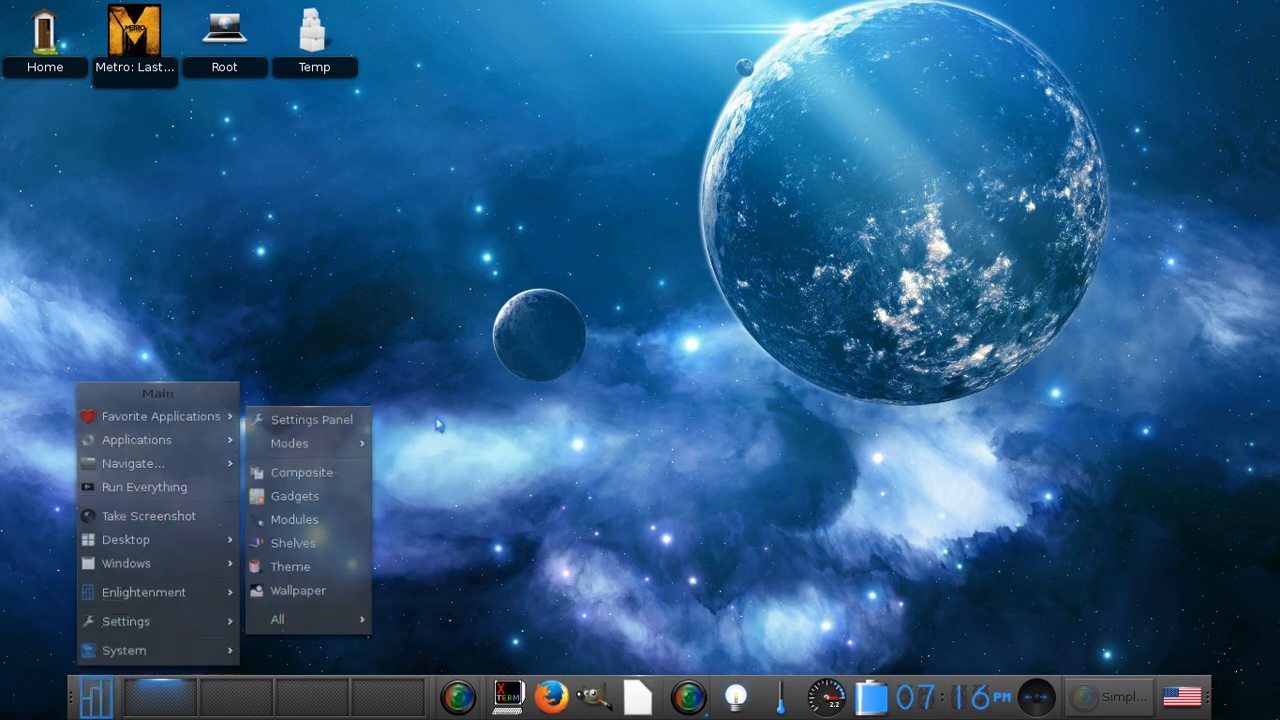
left_click(440, 424)
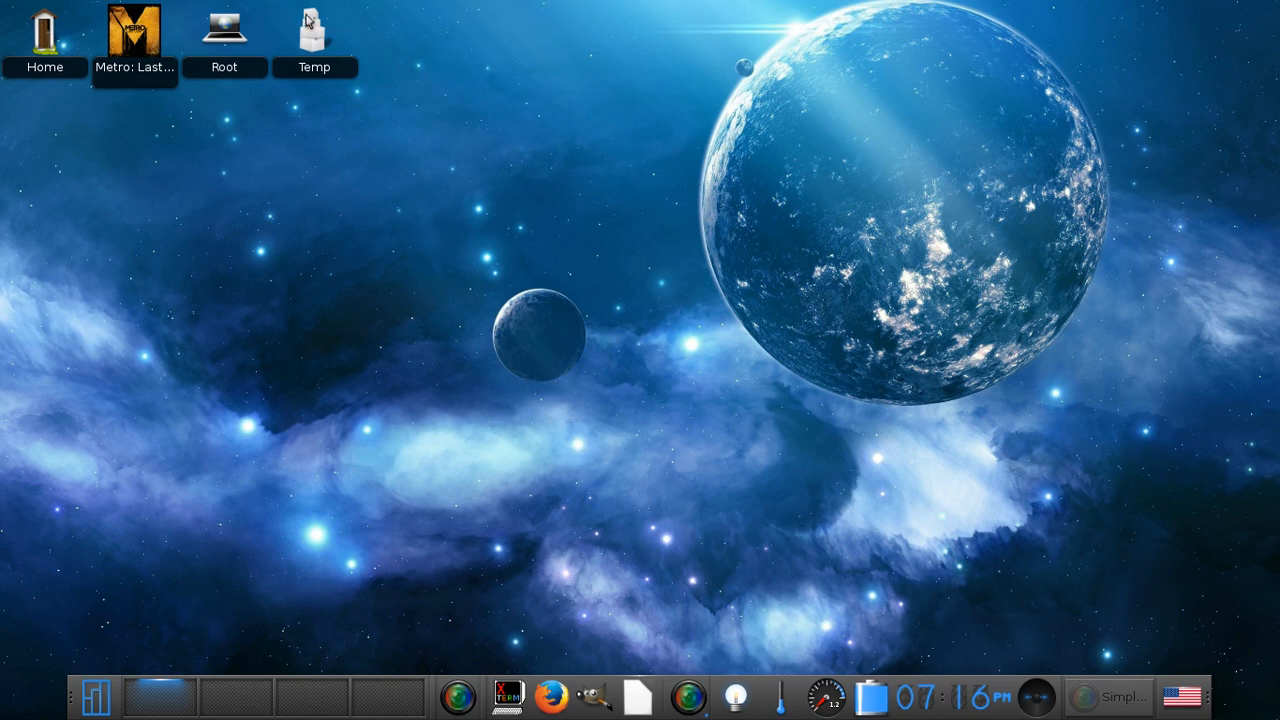
mouse_move(332, 436)
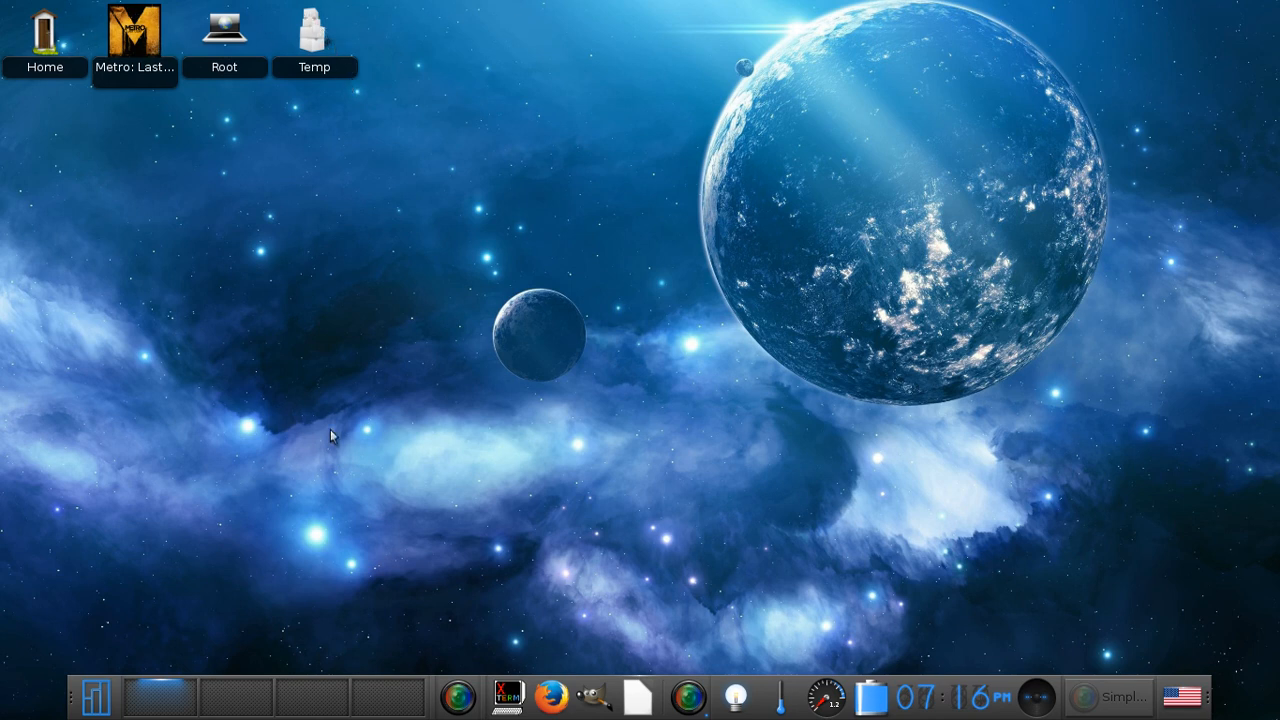
mouse_move(342, 440)
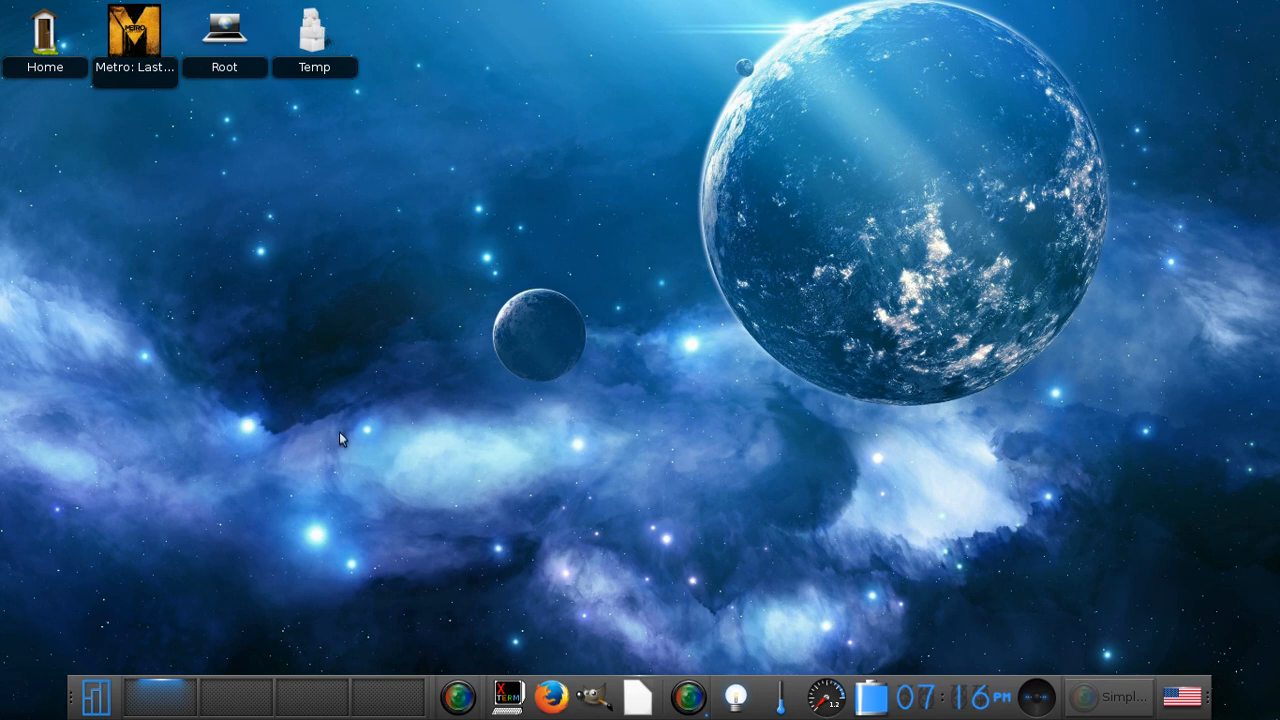
mouse_move(338, 454)
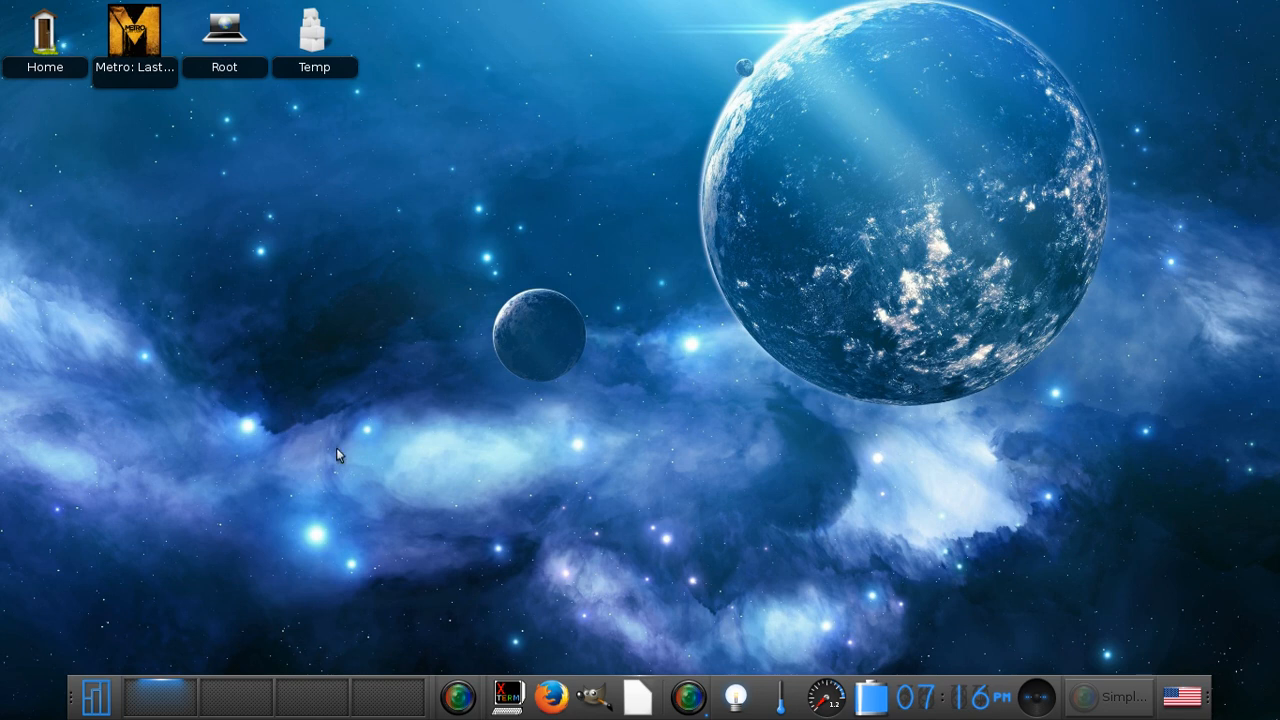
mouse_move(264, 374)
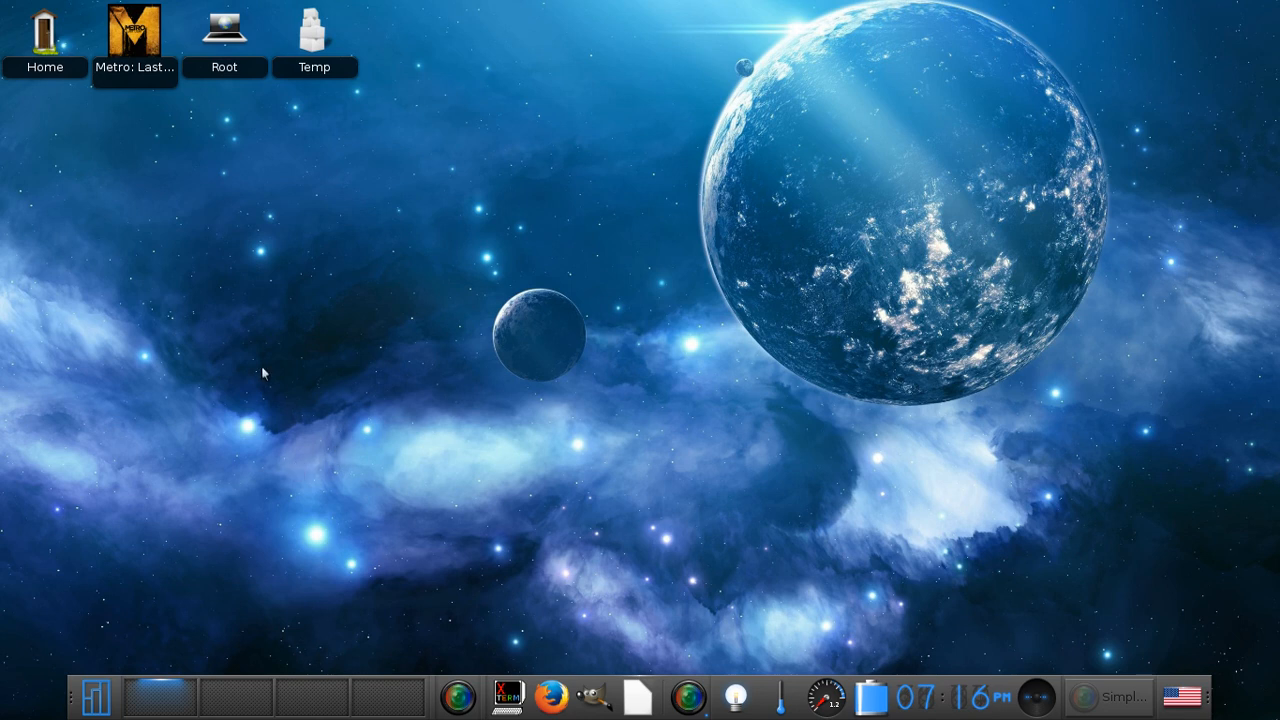